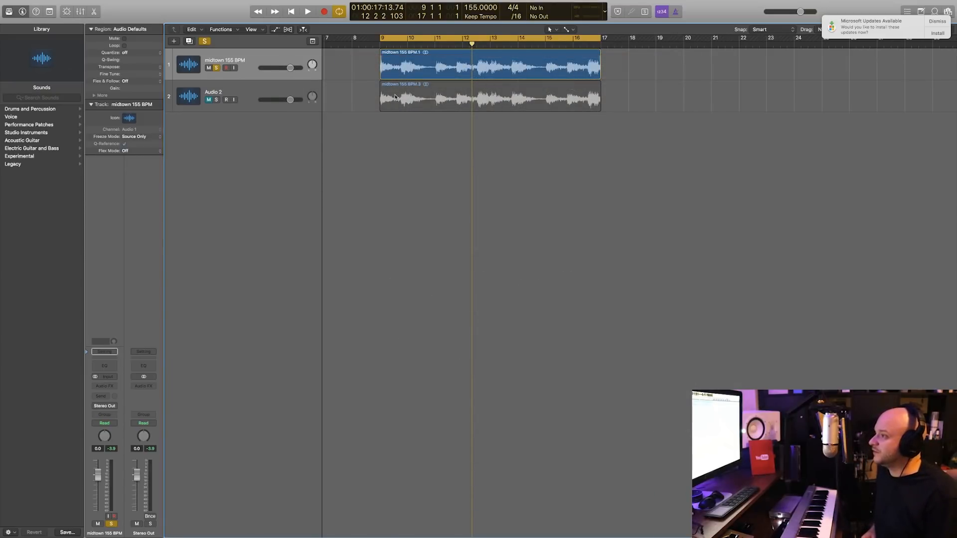
Insert HalfTime on the Audio 2 channel strip and solo Audio 2 instead of midtown.
{"action": "left_click", "coordinate": [307, 11]}
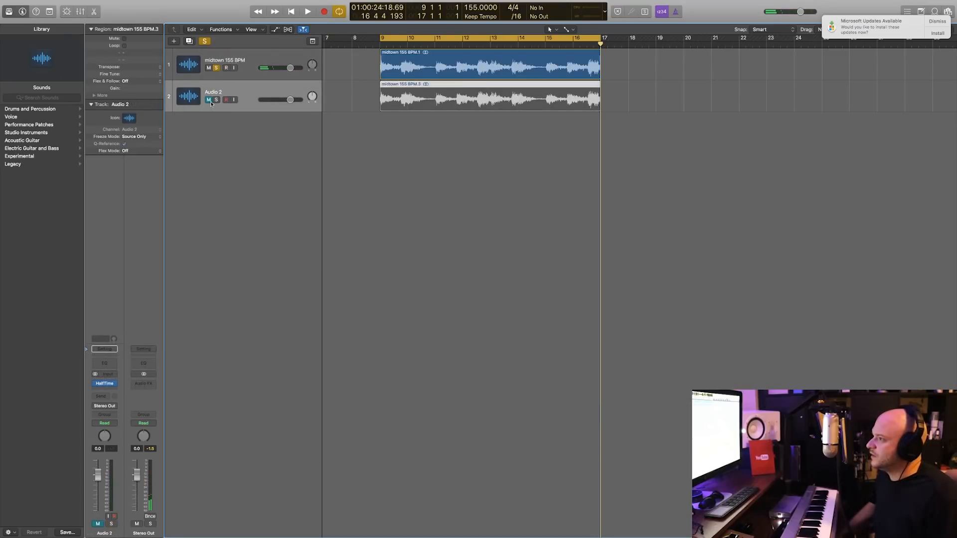
{"action": "left_click", "coordinate": [215, 100]}
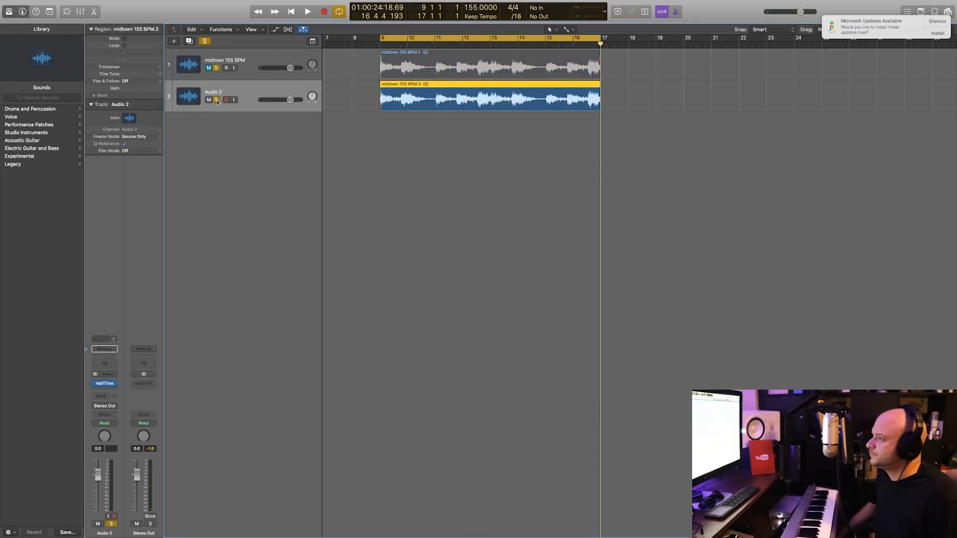
{"action": "left_click", "coordinate": [103, 382]}
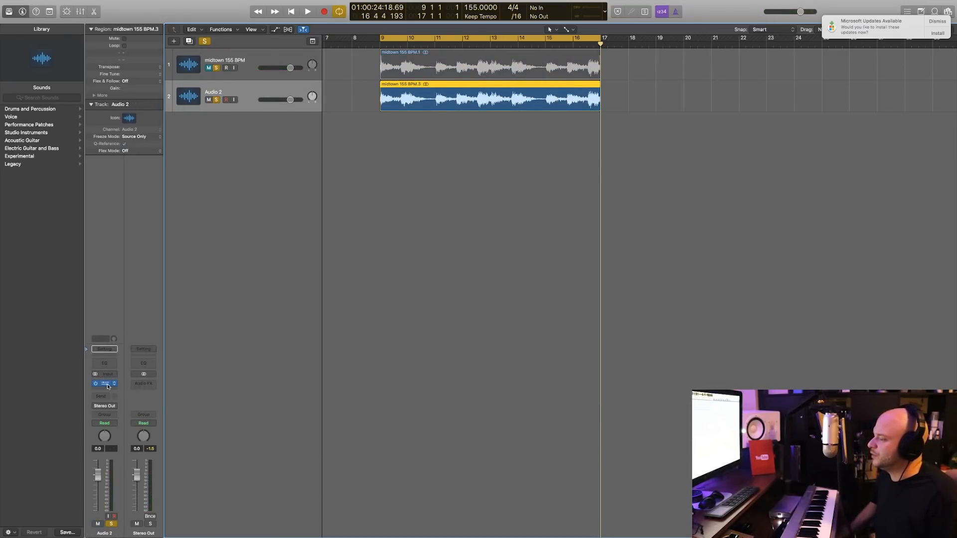
Show the HalfTime plugin window and set its loop length to 1 Bar at 2x slowdown.
{"action": "left_click", "coordinate": [104, 384]}
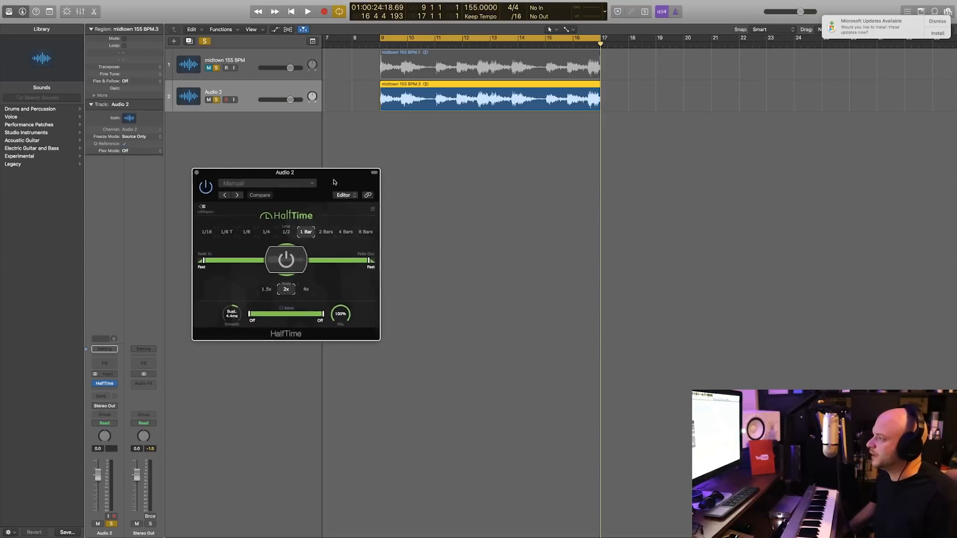
{"action": "left_click_drag", "start_coordinate": [284, 173], "coordinate": [276, 179]}
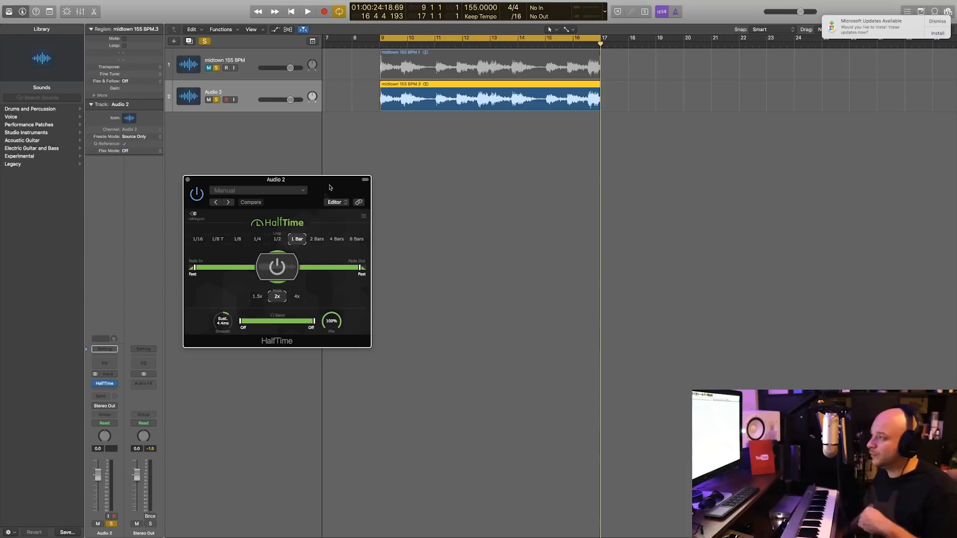
{"action": "mouse_move", "coordinate": [325, 198]}
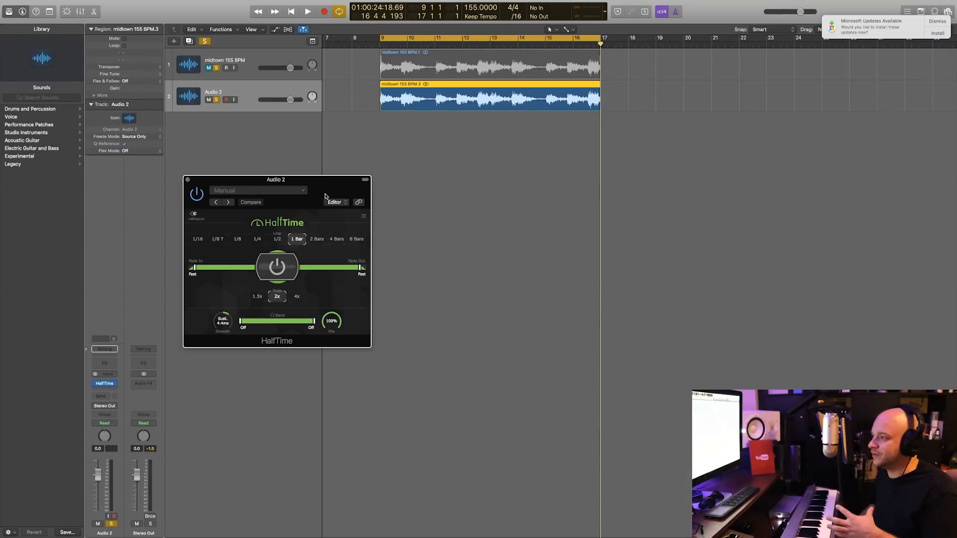
{"action": "mouse_move", "coordinate": [358, 187]}
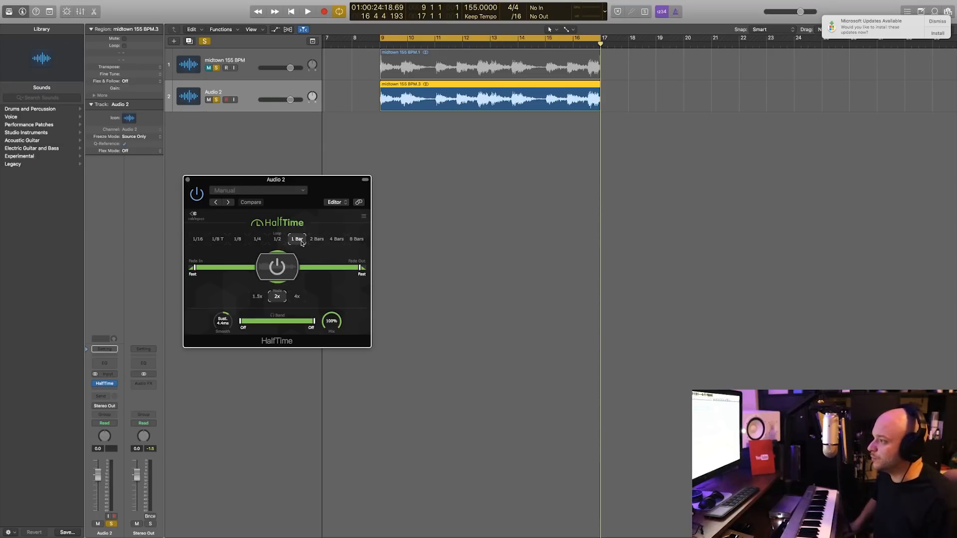
{"action": "left_click", "coordinate": [308, 11]}
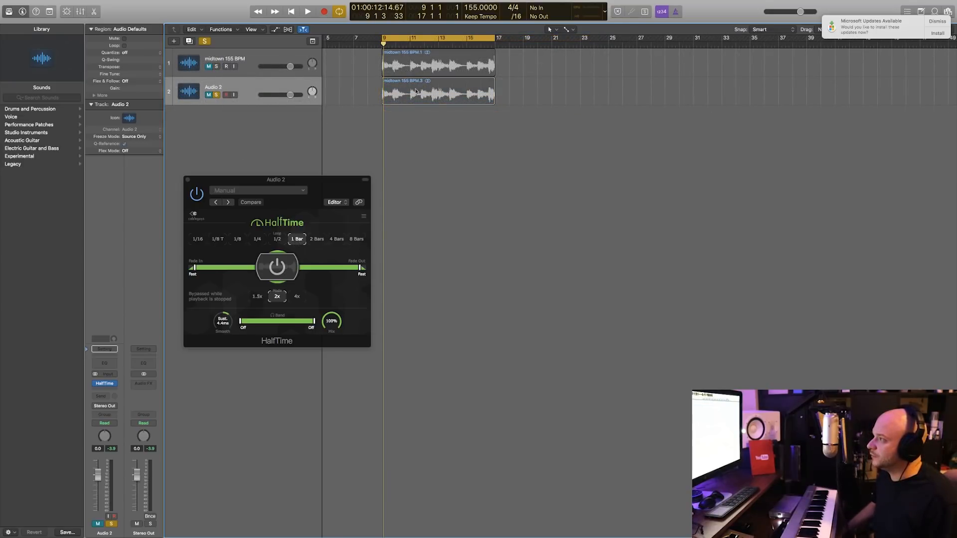
Enable Flex, set midtown to Speed (FX) mode and stretch its region to double length, then play.
{"action": "left_click", "coordinate": [214, 67]}
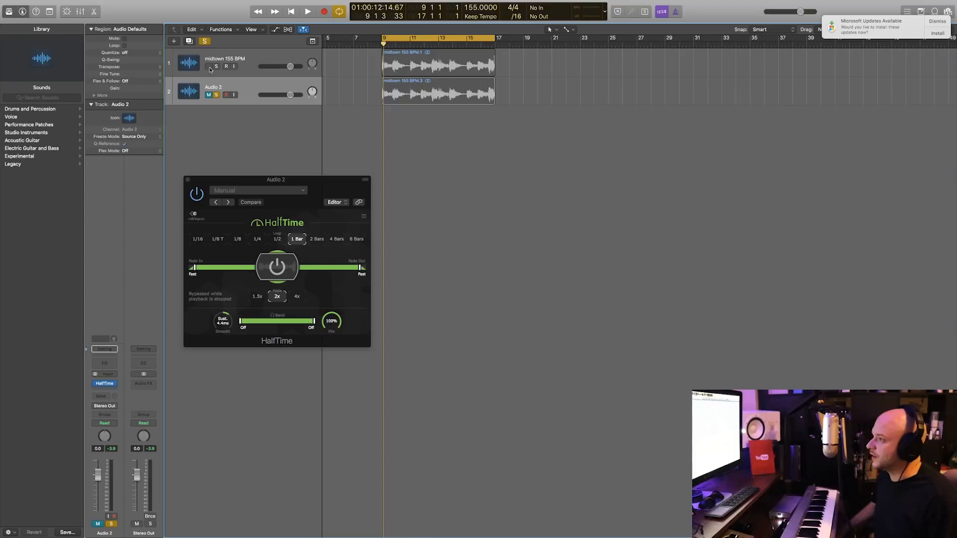
{"action": "left_click", "coordinate": [437, 63]}
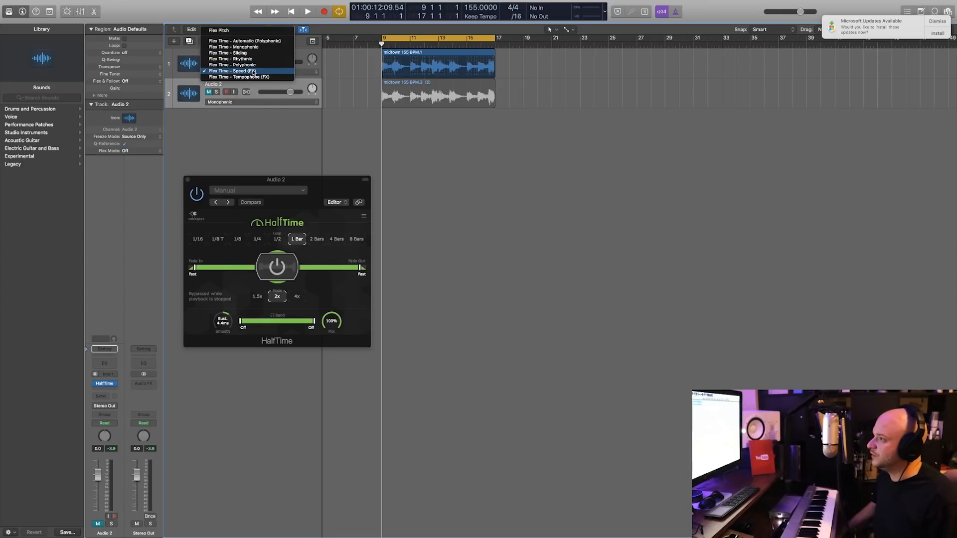
{"action": "left_click", "coordinate": [232, 70]}
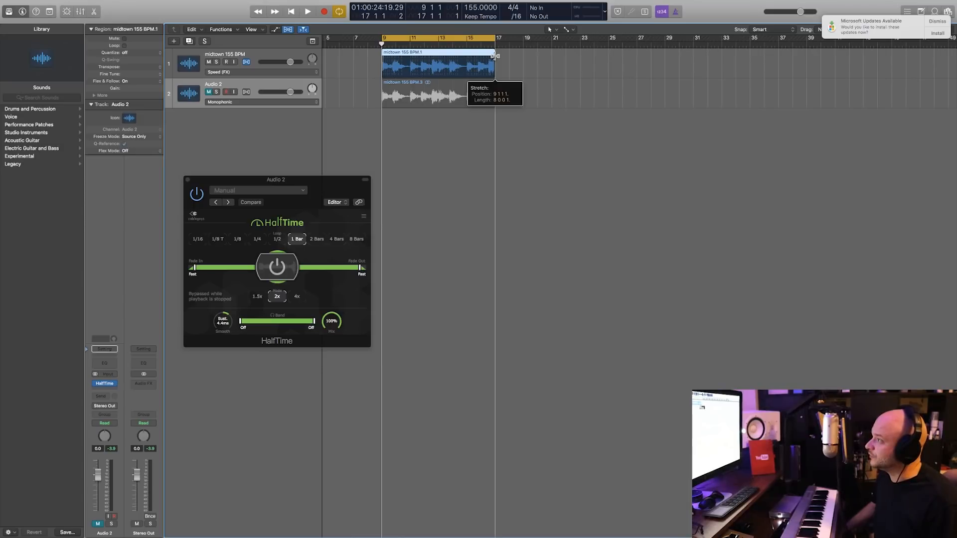
{"action": "left_click_drag", "start_coordinate": [494, 55], "coordinate": [598, 61]}
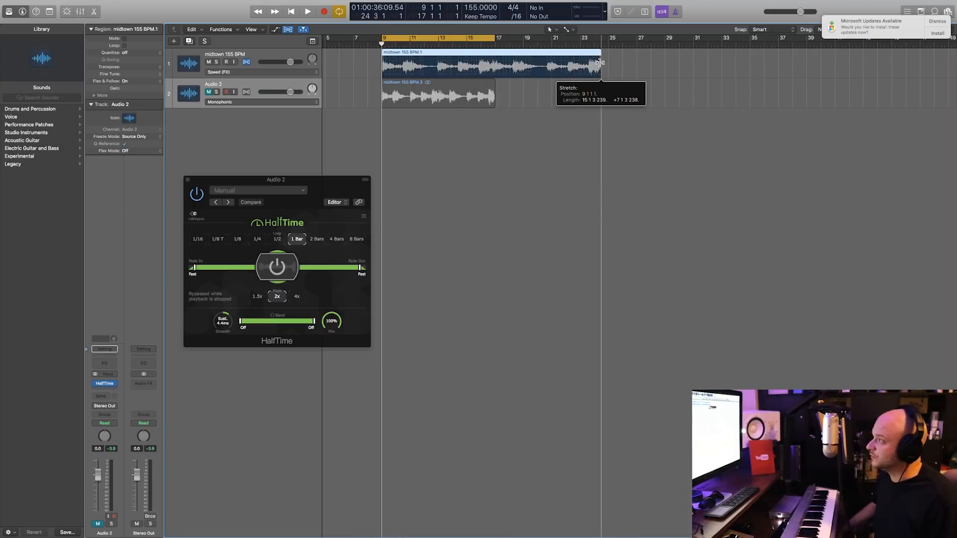
{"action": "left_click_drag", "start_coordinate": [599, 60], "coordinate": [609, 61]}
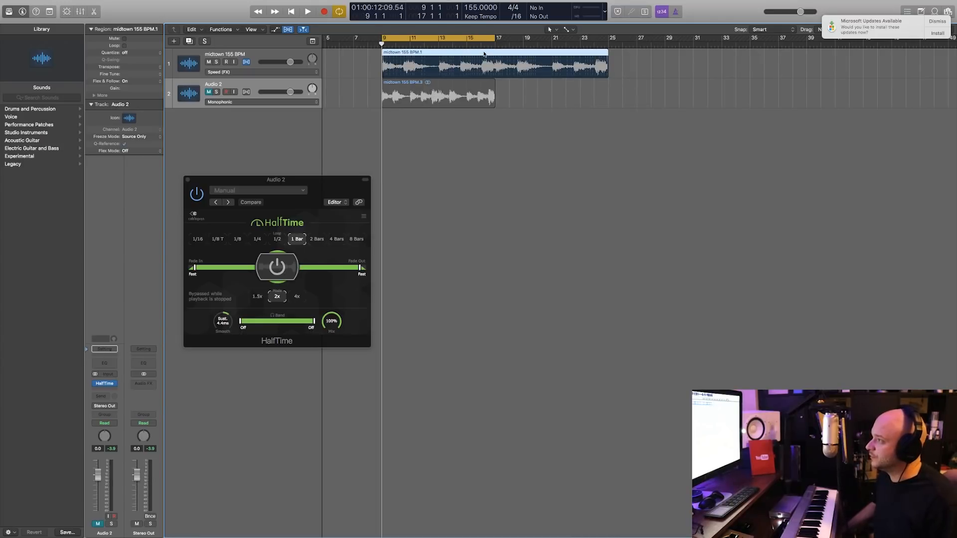
{"action": "left_click", "coordinate": [307, 11]}
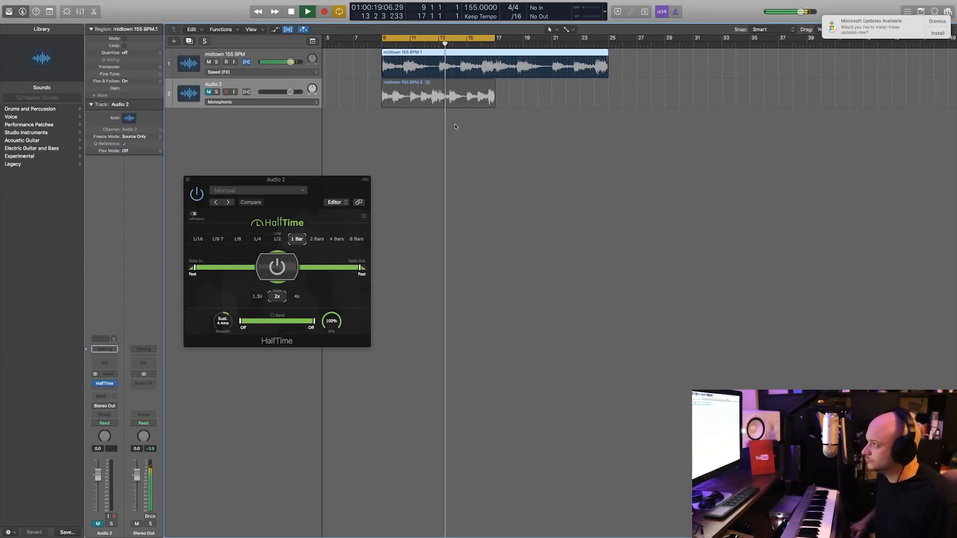
Audition HalfTime on Audio 2, undo the stretch back to eight bars and solo midtown.
{"action": "left_click", "coordinate": [291, 11]}
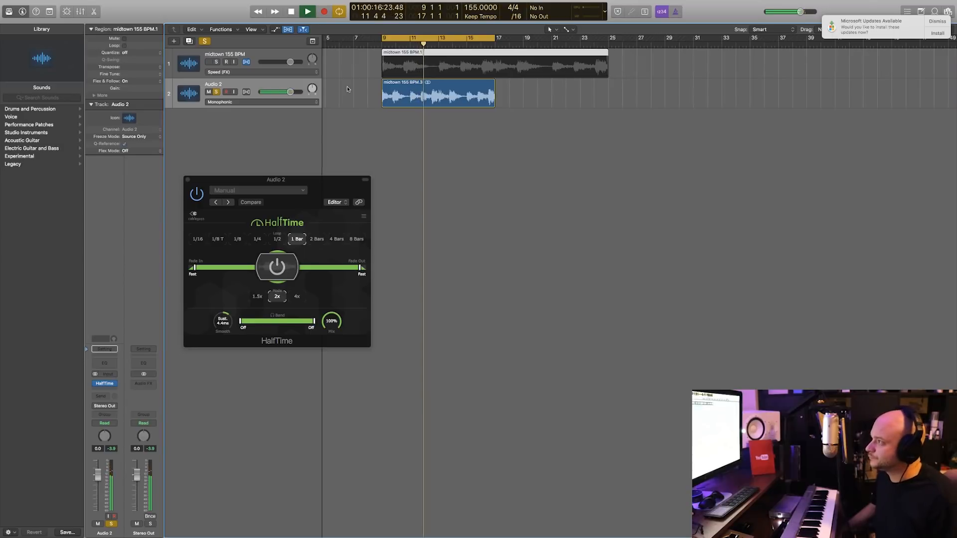
{"action": "left_click", "coordinate": [290, 11]}
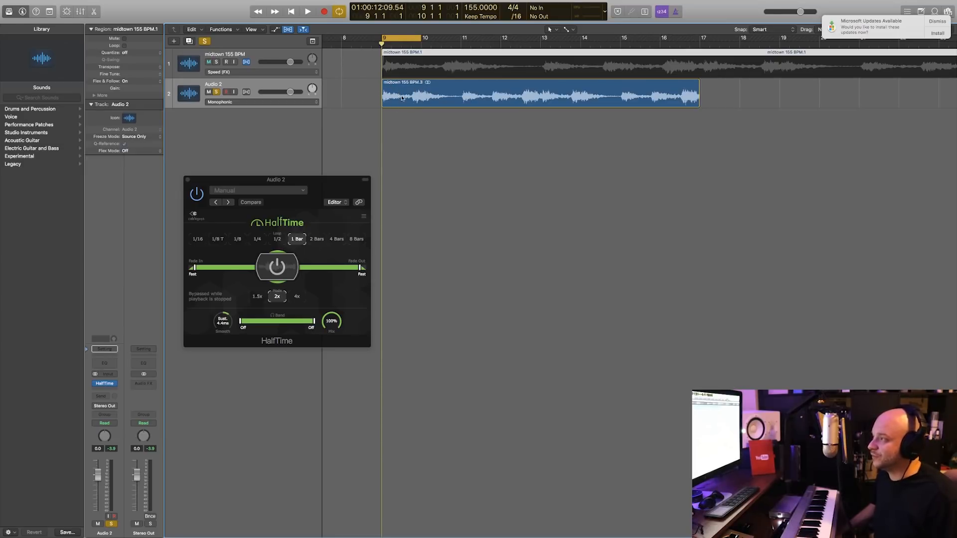
{"action": "left_click", "coordinate": [250, 203]}
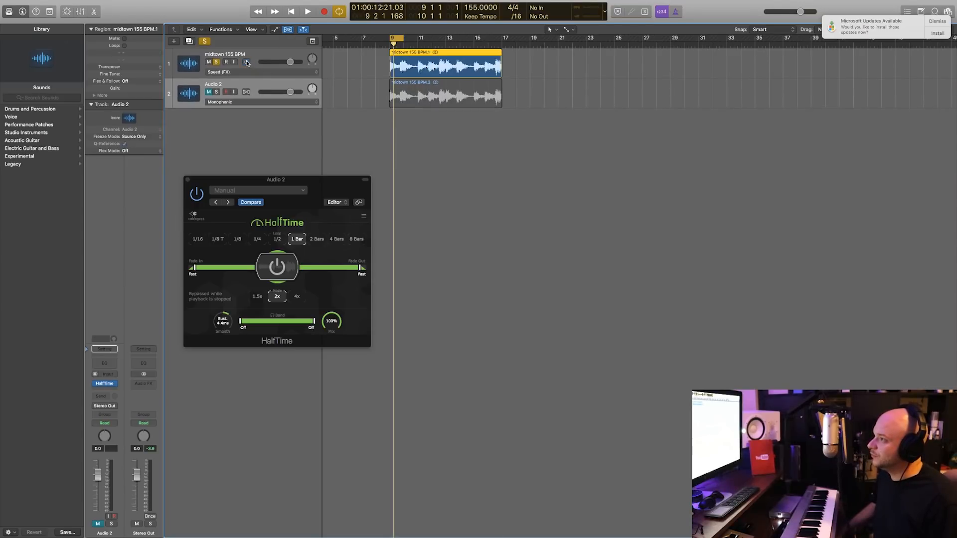
Set Speed (FX) flex, scissor the region into eight slices and stretch each to one bar across bars 9–17.
{"action": "left_click", "coordinate": [247, 62]}
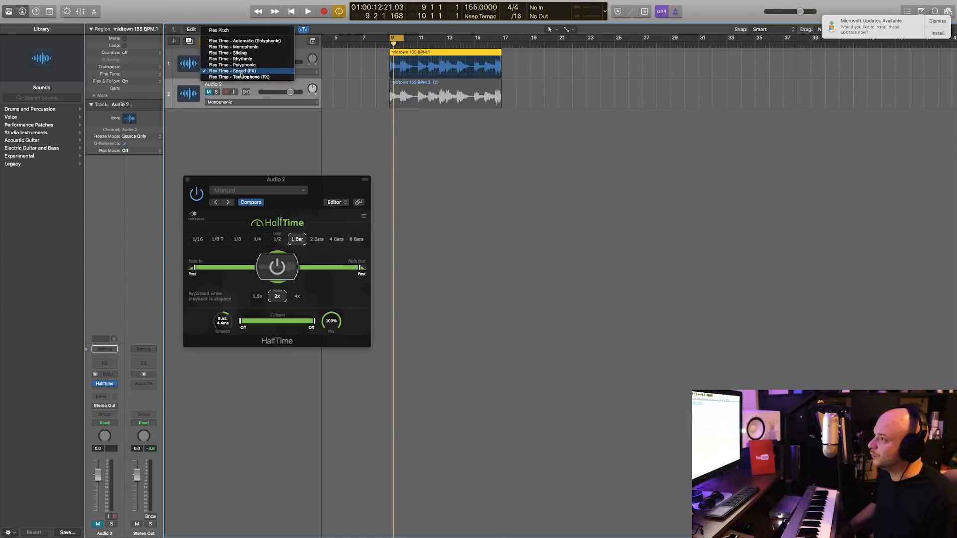
{"action": "left_click", "coordinate": [230, 70]}
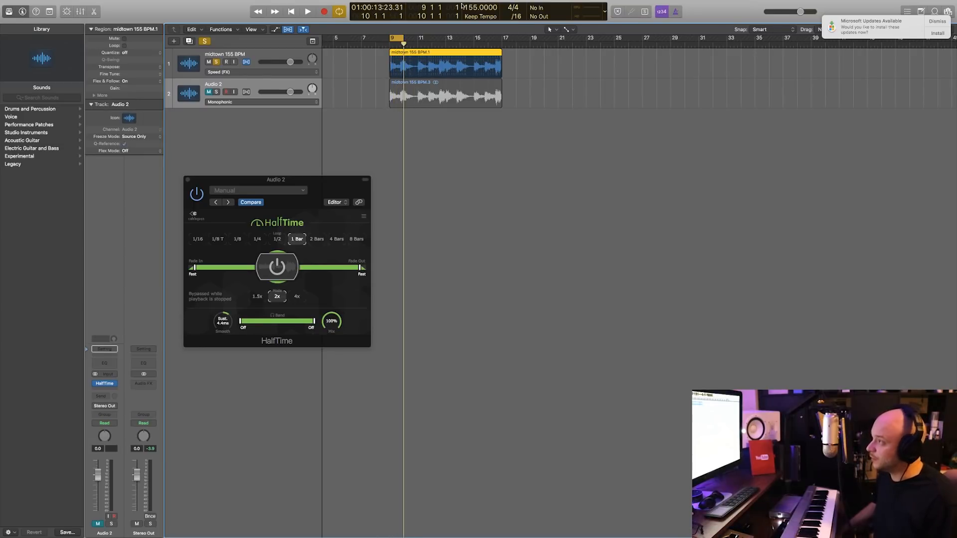
{"action": "left_click", "coordinate": [571, 29]}
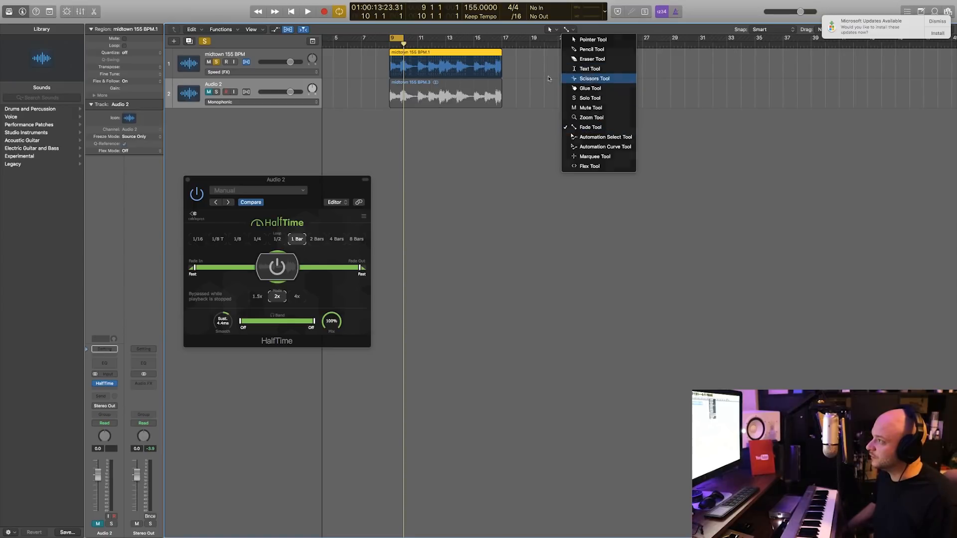
{"action": "left_click", "coordinate": [594, 77]}
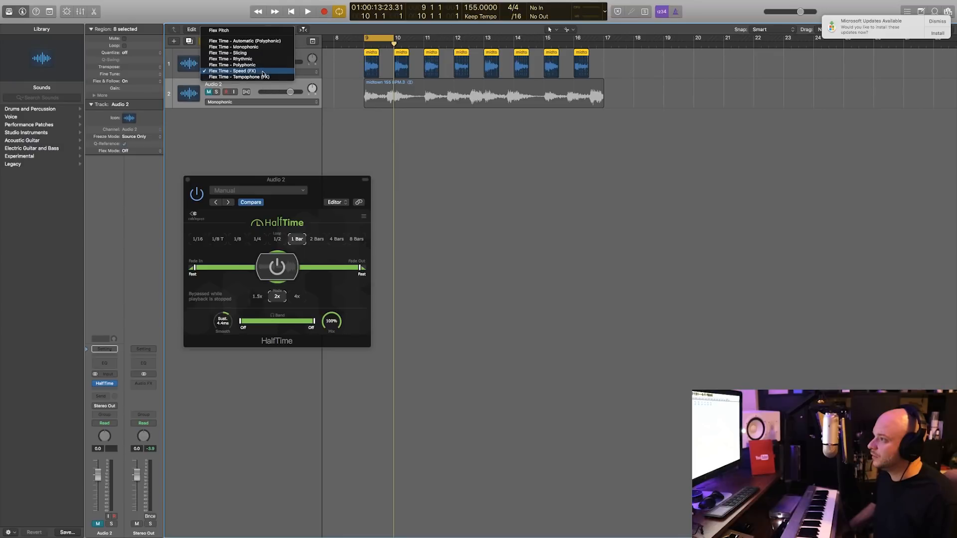
{"action": "left_click", "coordinate": [240, 70]}
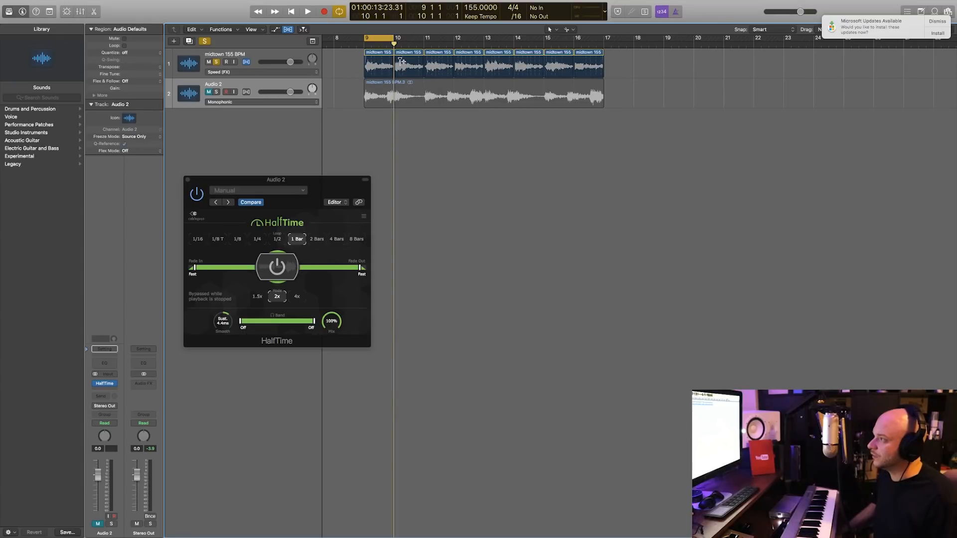
Play the chopped midtown track, then solo Audio 2 and play its HalfTime version to compare.
{"action": "left_click", "coordinate": [307, 11]}
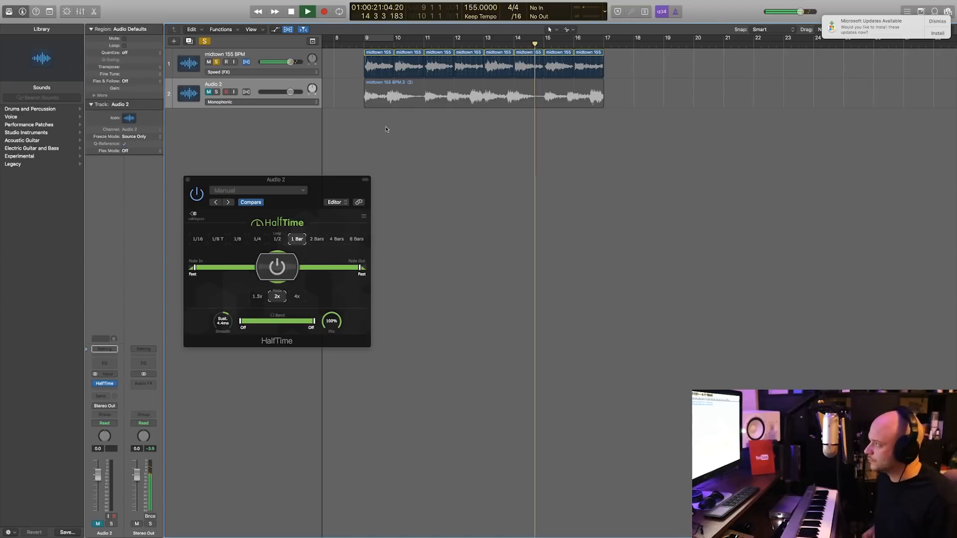
{"action": "left_click", "coordinate": [290, 11]}
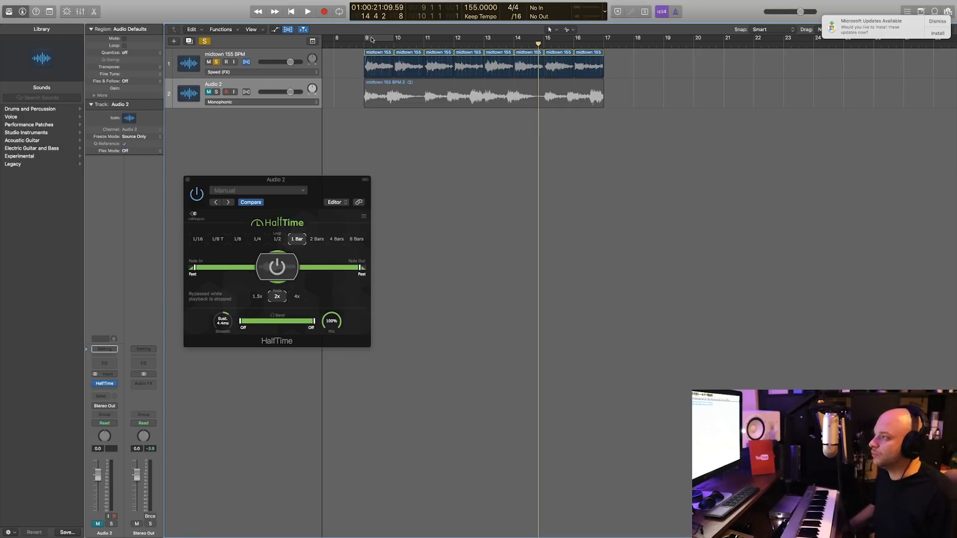
{"action": "left_click", "coordinate": [276, 238]}
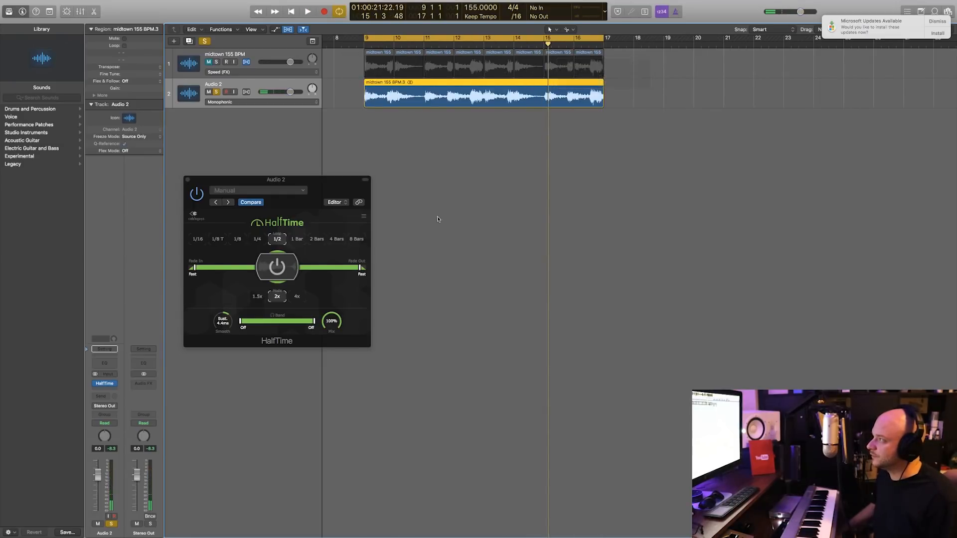
{"action": "left_click", "coordinate": [308, 11]}
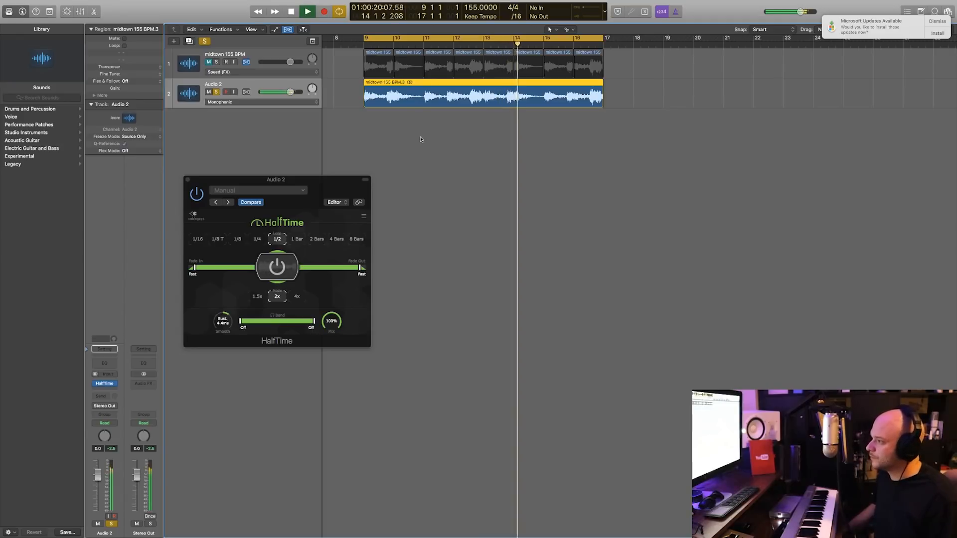
{"action": "left_click", "coordinate": [297, 239]}
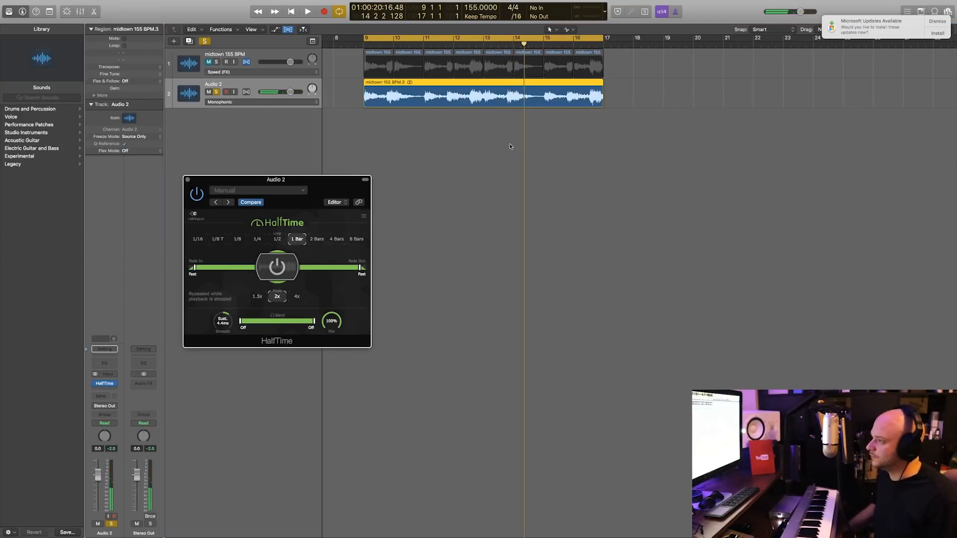
{"action": "left_click", "coordinate": [307, 11]}
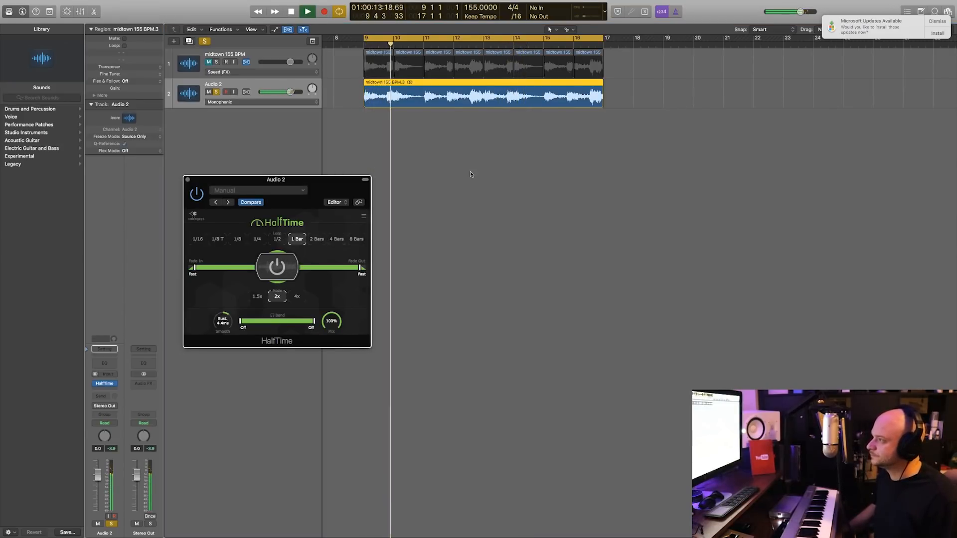
{"action": "left_click", "coordinate": [291, 11]}
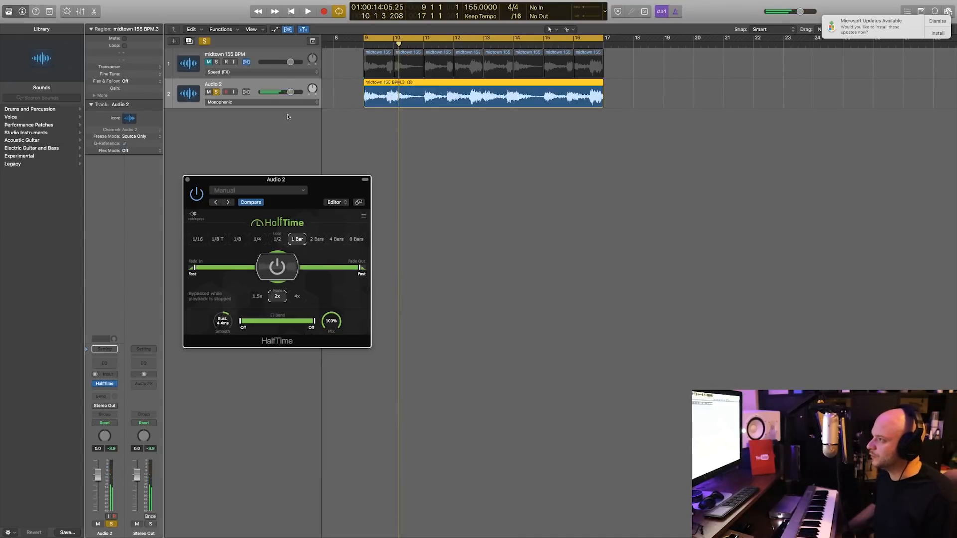
Set HalfTime to 1/2 bar, scissor midtown into sixteen Speed-flexed slices of half a bar each.
{"action": "left_click", "coordinate": [276, 238]}
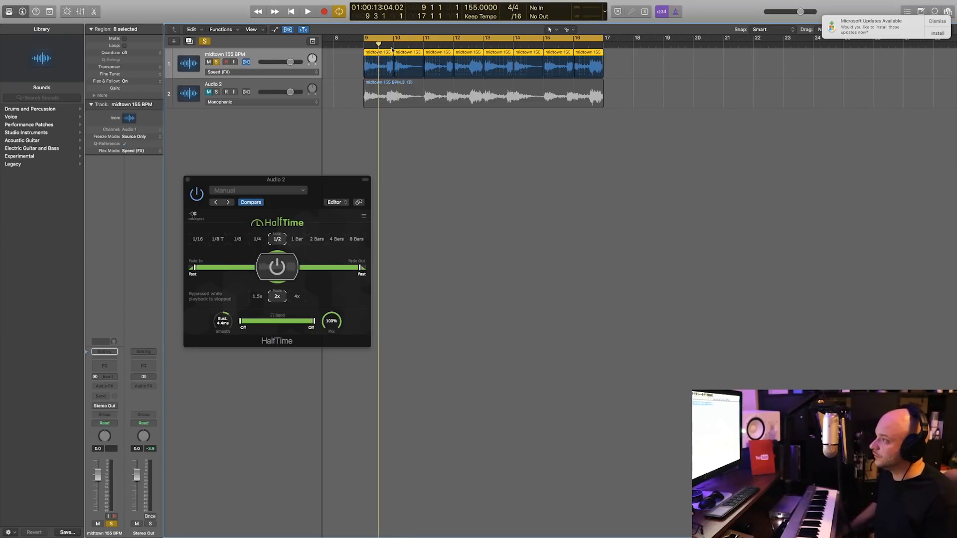
{"action": "left_click", "coordinate": [567, 29]}
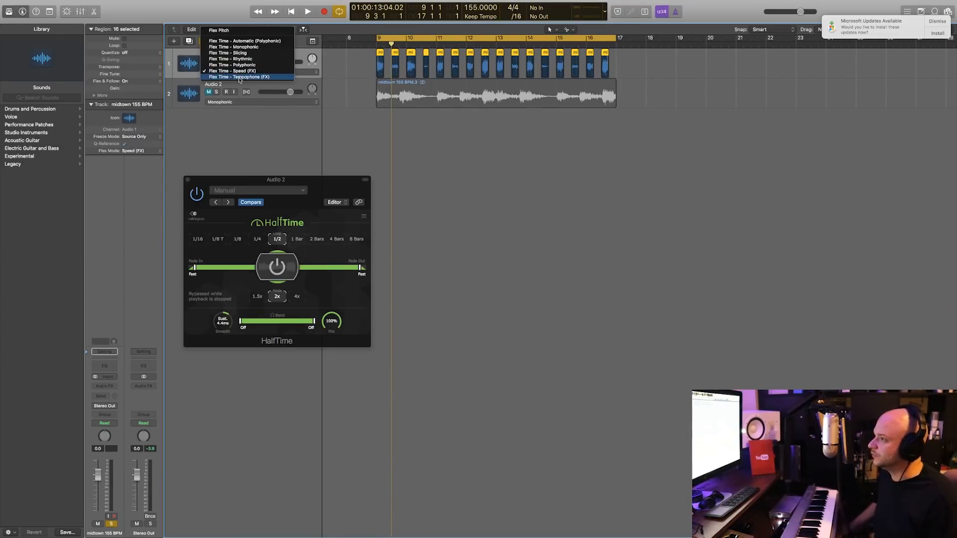
{"action": "left_click", "coordinate": [230, 70]}
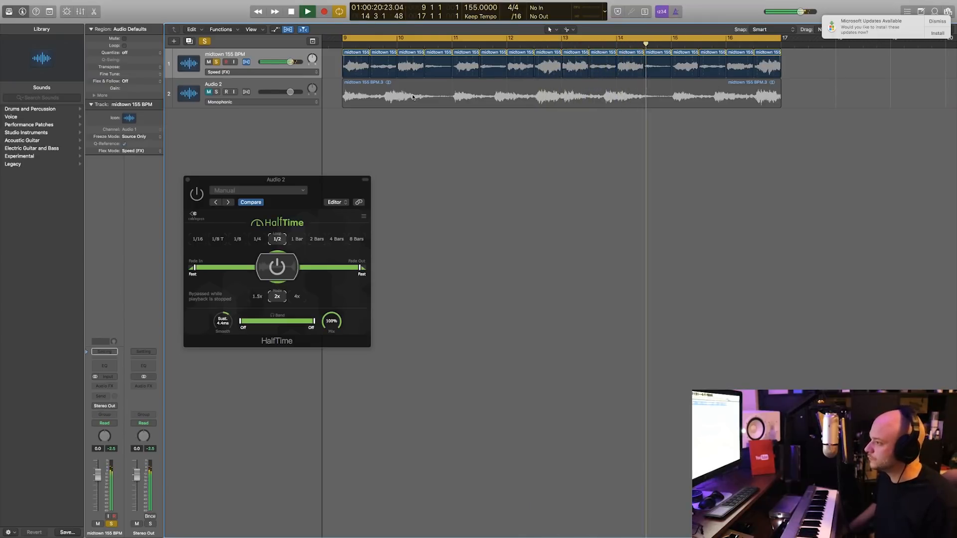
Solo Audio 2 with HalfTime at half a bar and play it against the sixteen-slice version.
{"action": "left_click", "coordinate": [290, 11]}
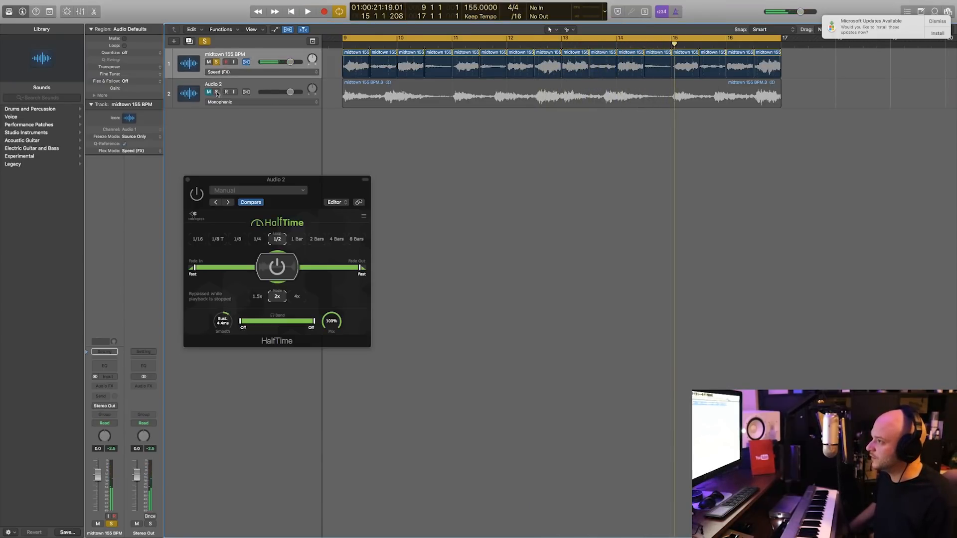
{"action": "left_click", "coordinate": [307, 11]}
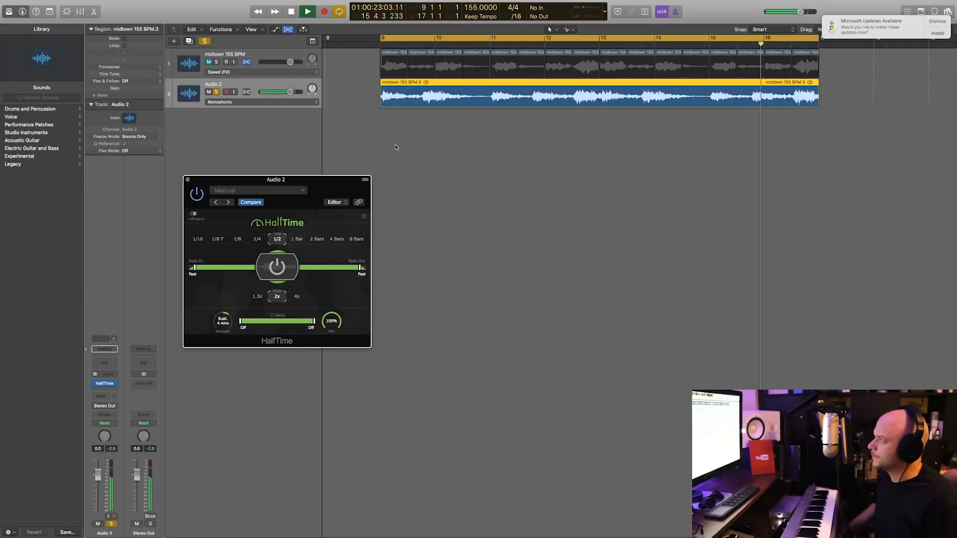
{"action": "left_click", "coordinate": [291, 11]}
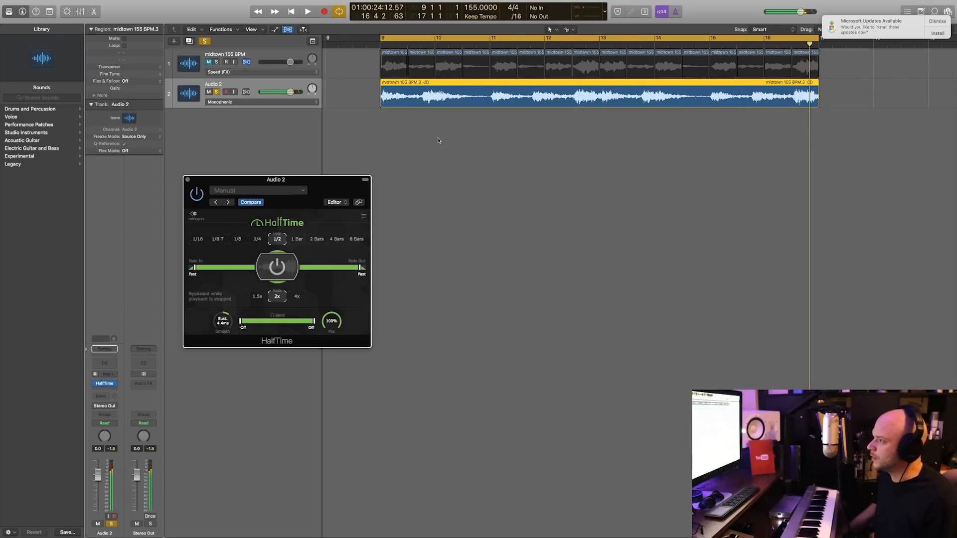